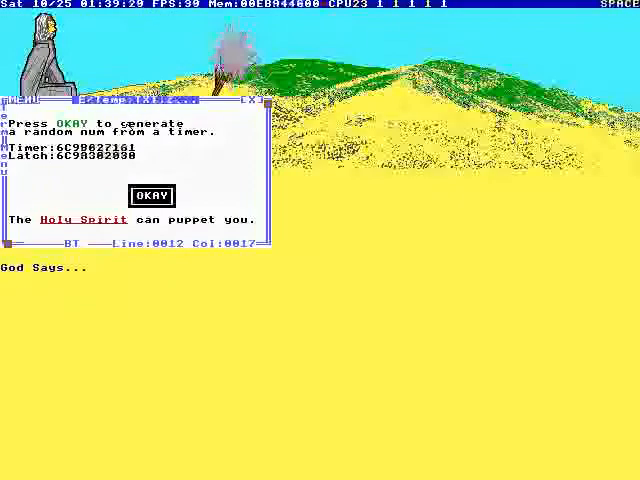
# Press OKAY in the AfterEgypt timer popup to pick random words for God Says.
pyautogui.click(152, 196)
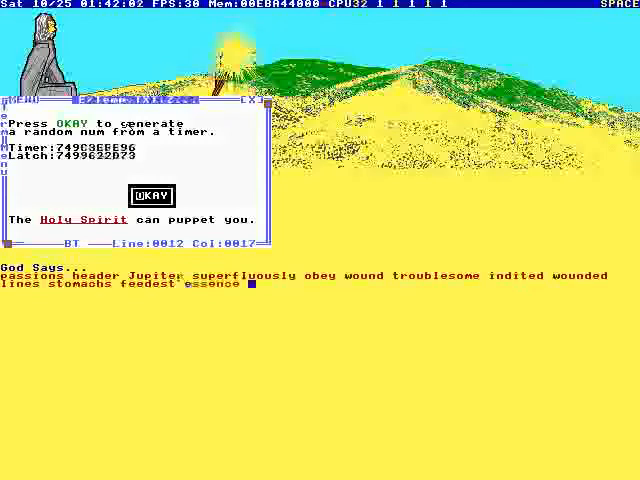
# Press OKAY once more to add the final words and close the timer popup.
pyautogui.click(147, 196)
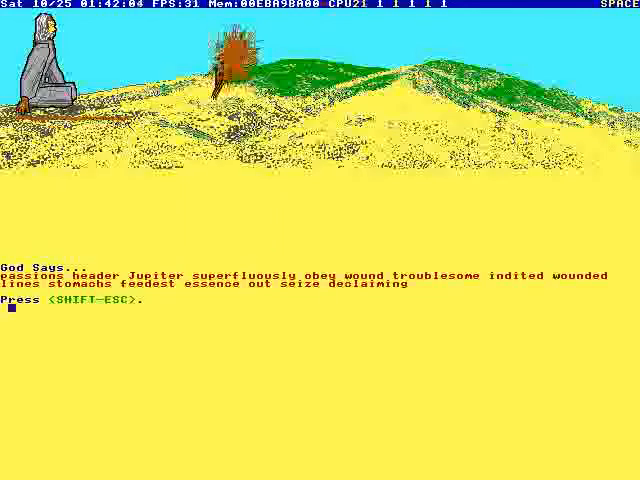